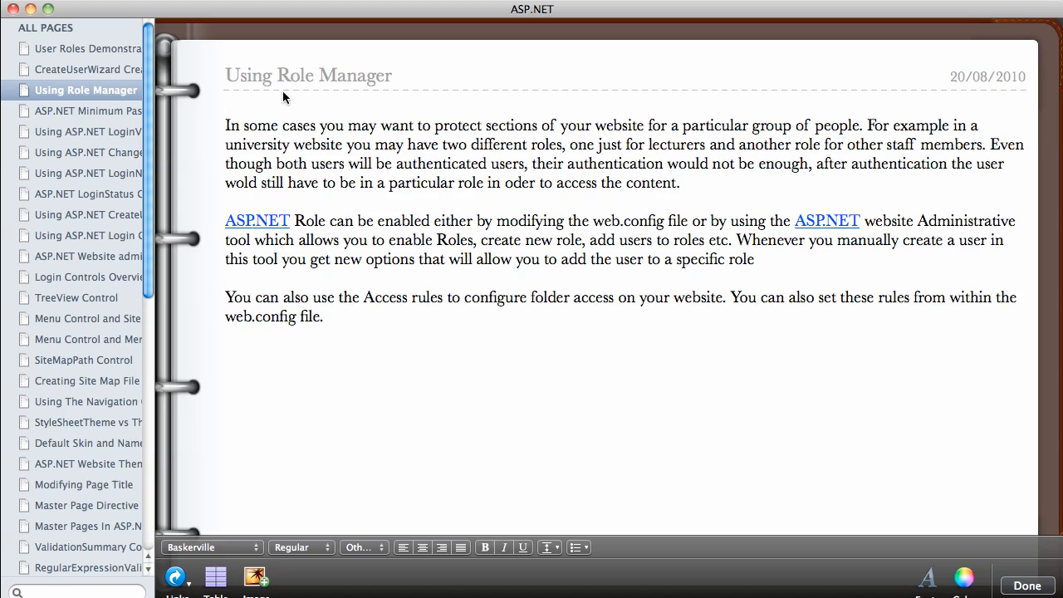
# Correct 'oder' to 'order' in the first paragraph of the Using Role Manager note.
pyautogui.click(325, 317)
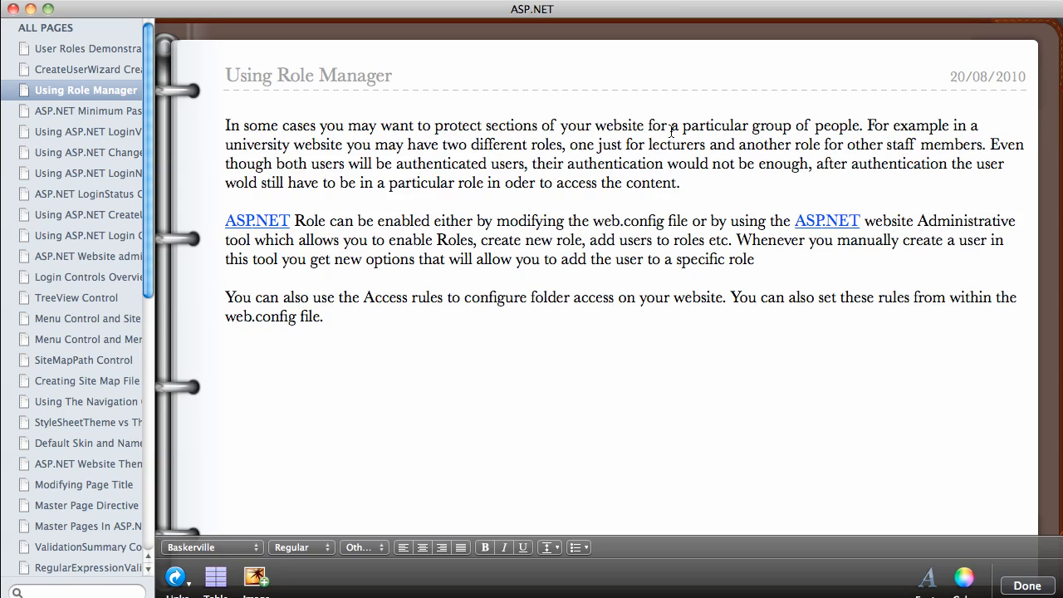
pyautogui.moveTo(810, 133)
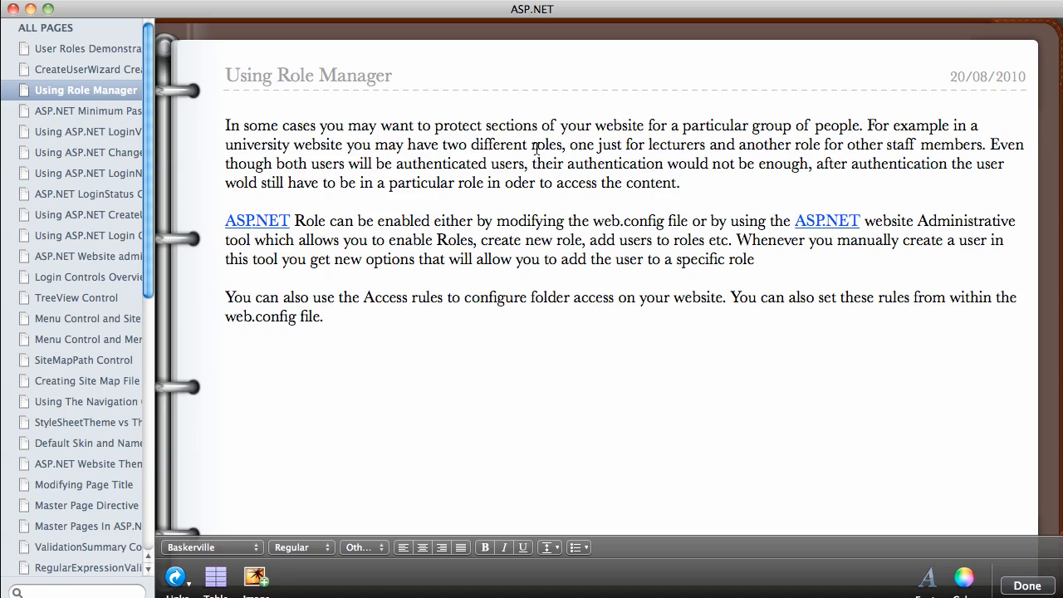
pyautogui.moveTo(589, 158)
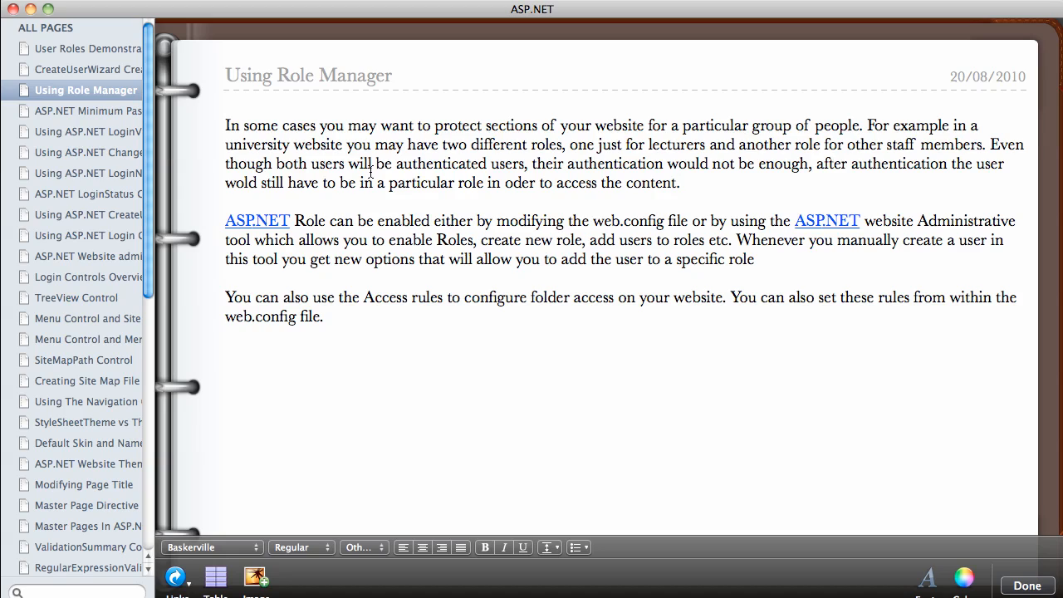
pyautogui.moveTo(520, 164)
pyautogui.write('r')
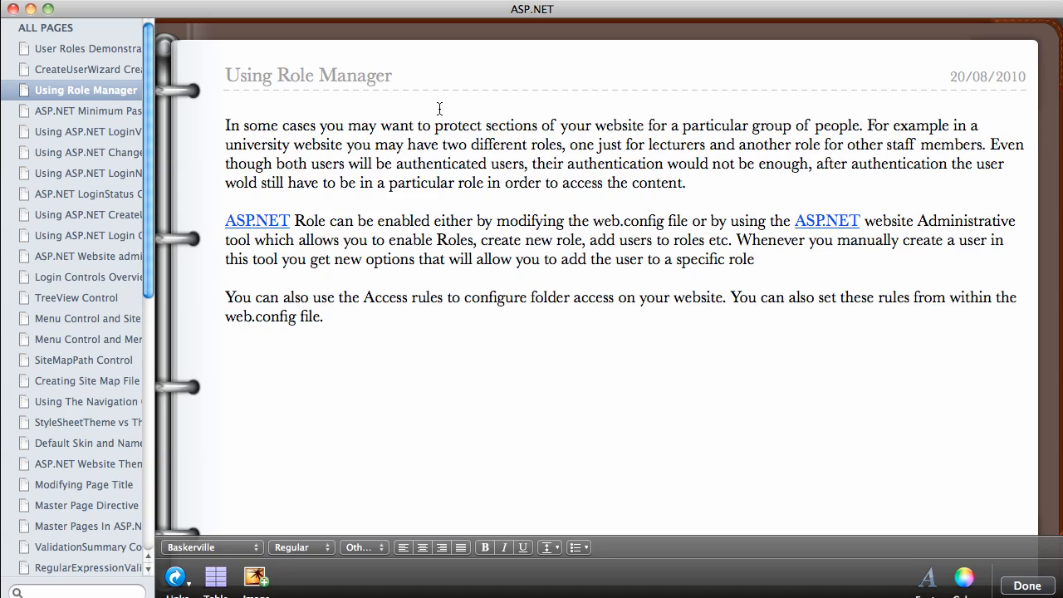
pyautogui.click(519, 183)
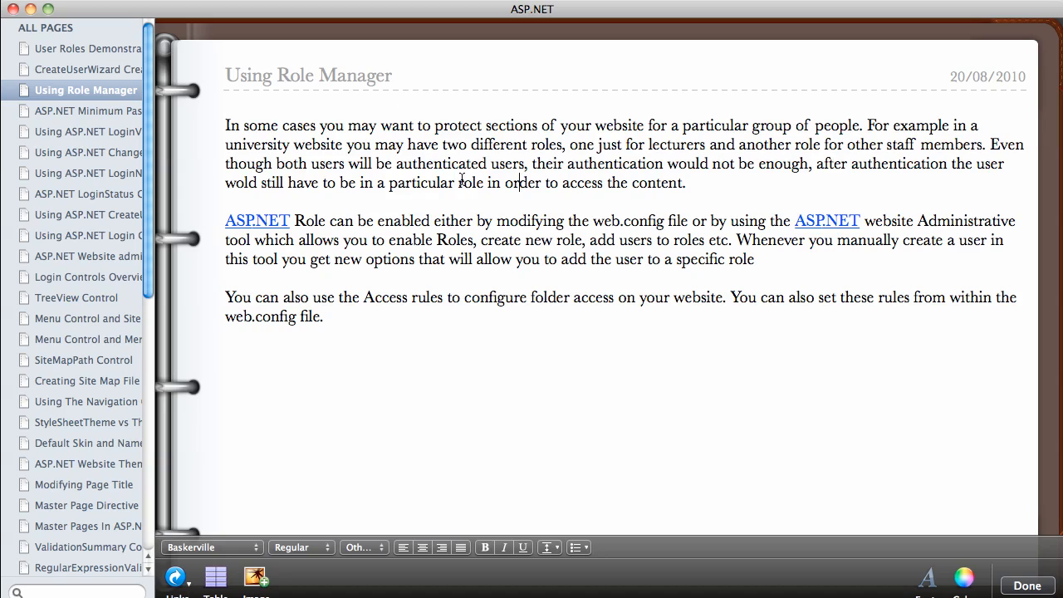
pyautogui.moveTo(326, 228)
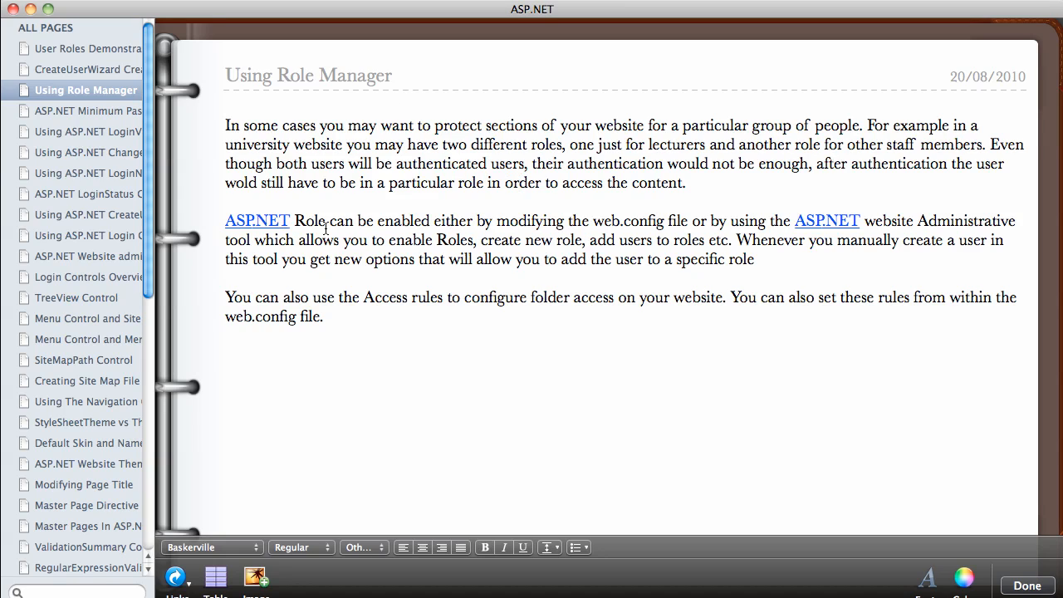
pyautogui.moveTo(515, 224)
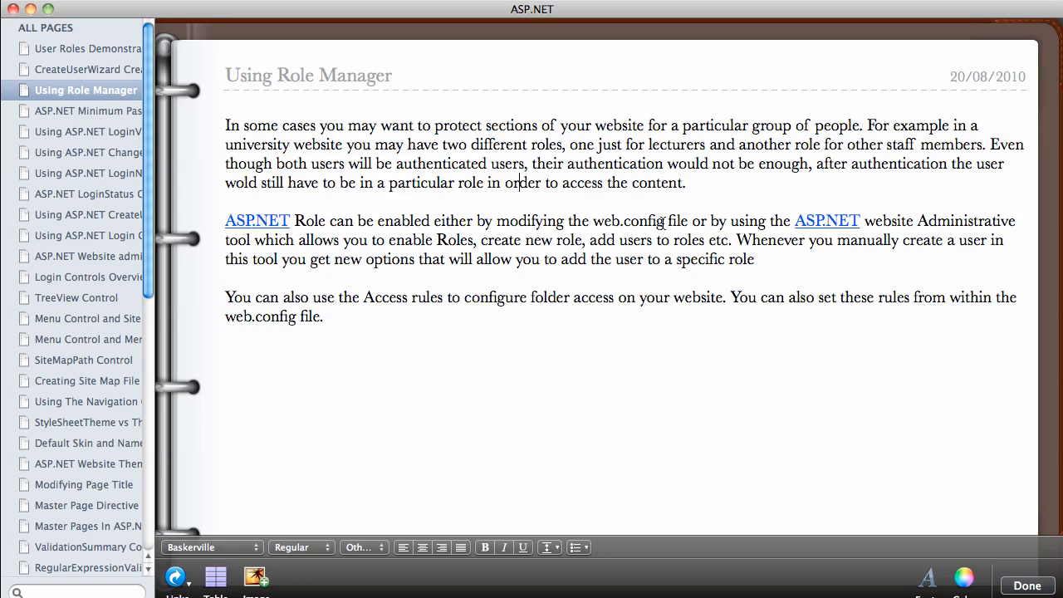
# Select the term 'web.config' in the note's second paragraph.
pyautogui.doubleClick(633, 221)
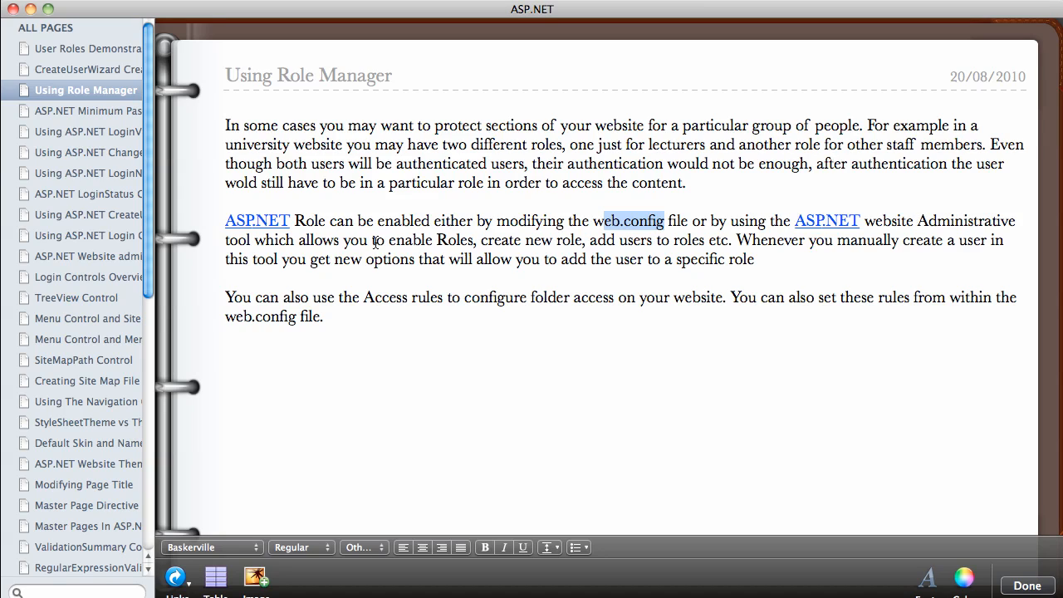
pyautogui.moveTo(301, 240)
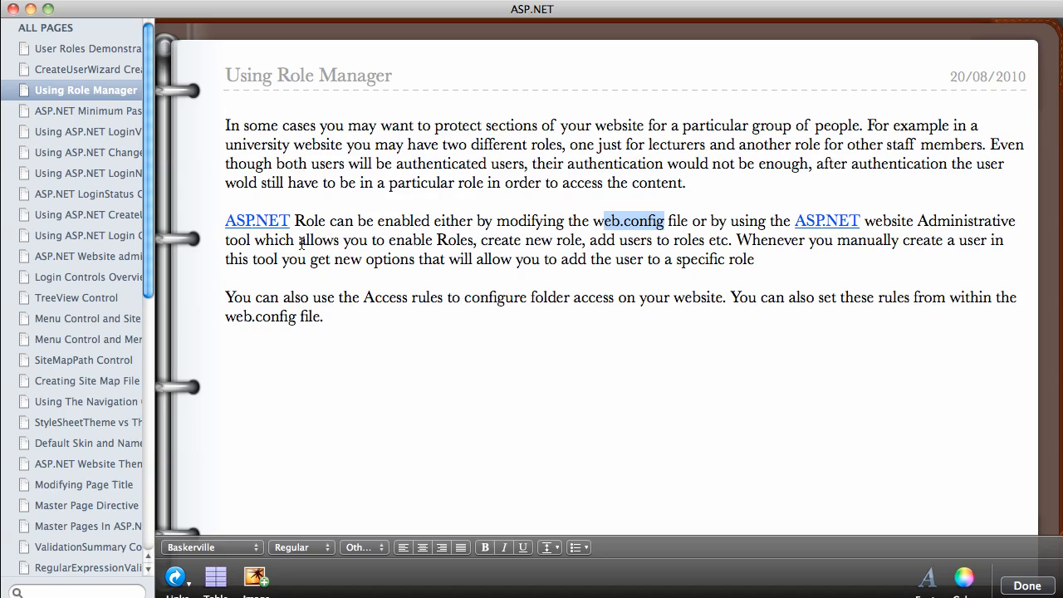
pyautogui.moveTo(523, 245)
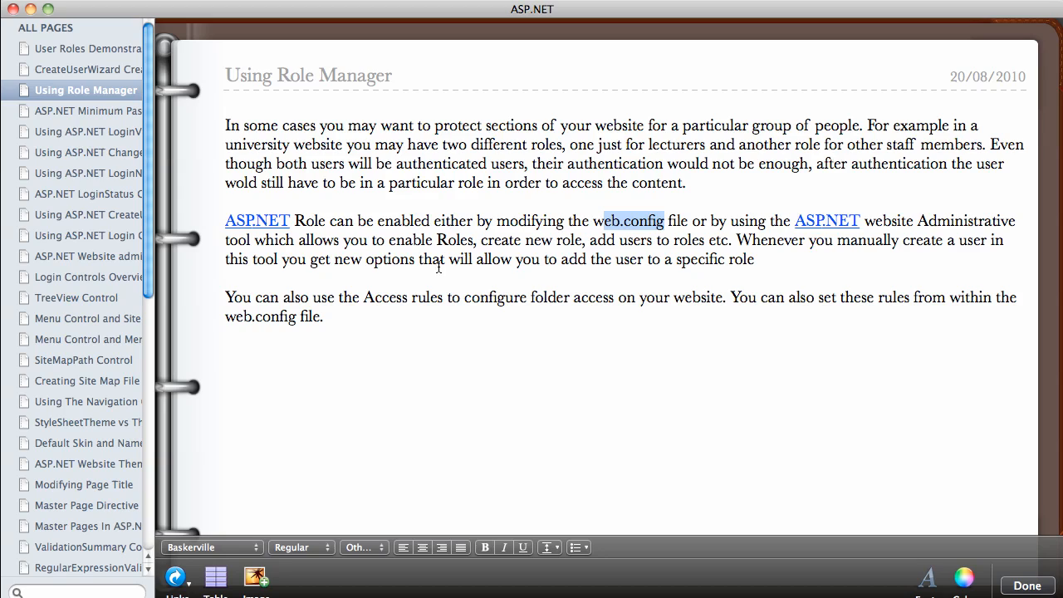
pyautogui.moveTo(343, 222)
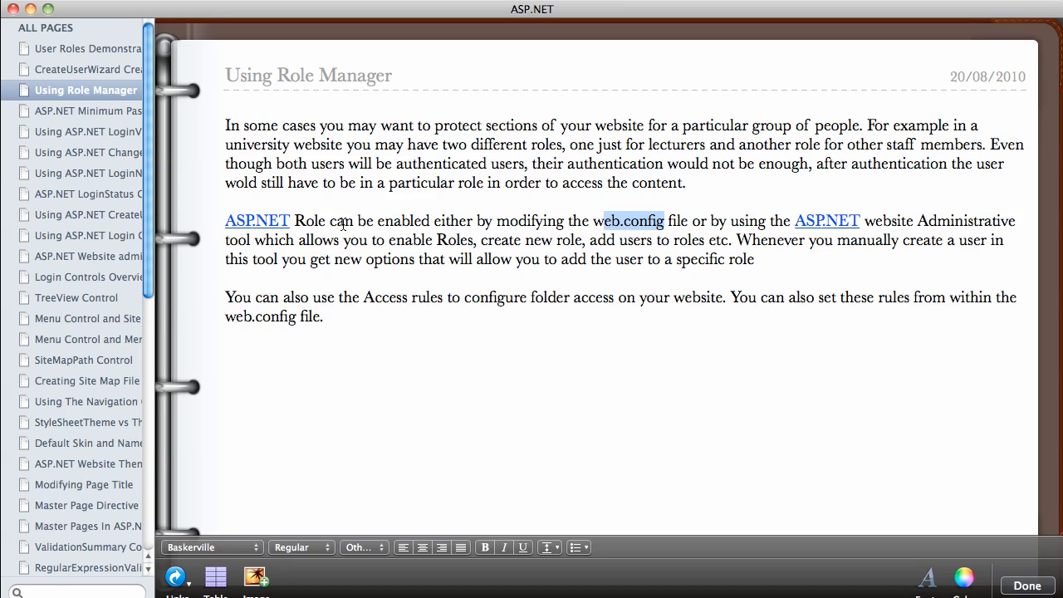
pyautogui.moveTo(598, 264)
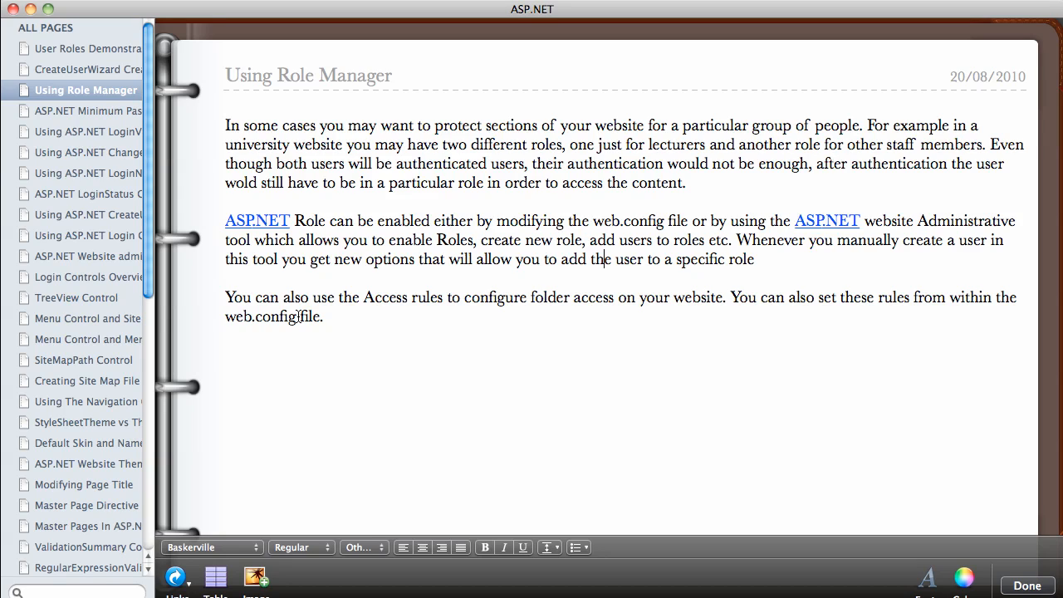
pyautogui.moveTo(923, 220)
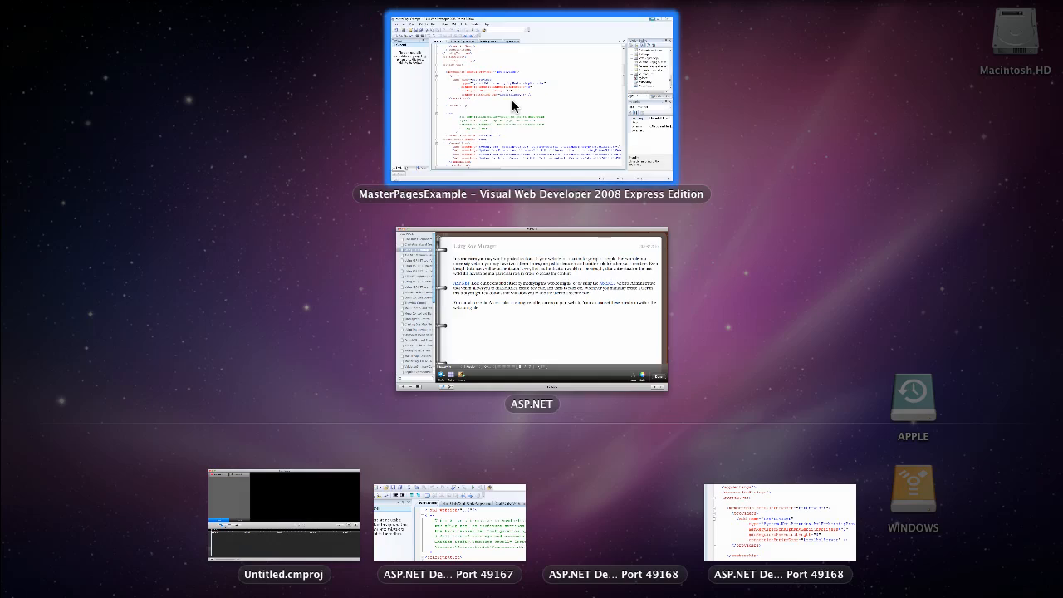
# Launch ASP.NET Configuration for MasterPagesExample from the Website menu and review its home page.
pyautogui.click(532, 98)
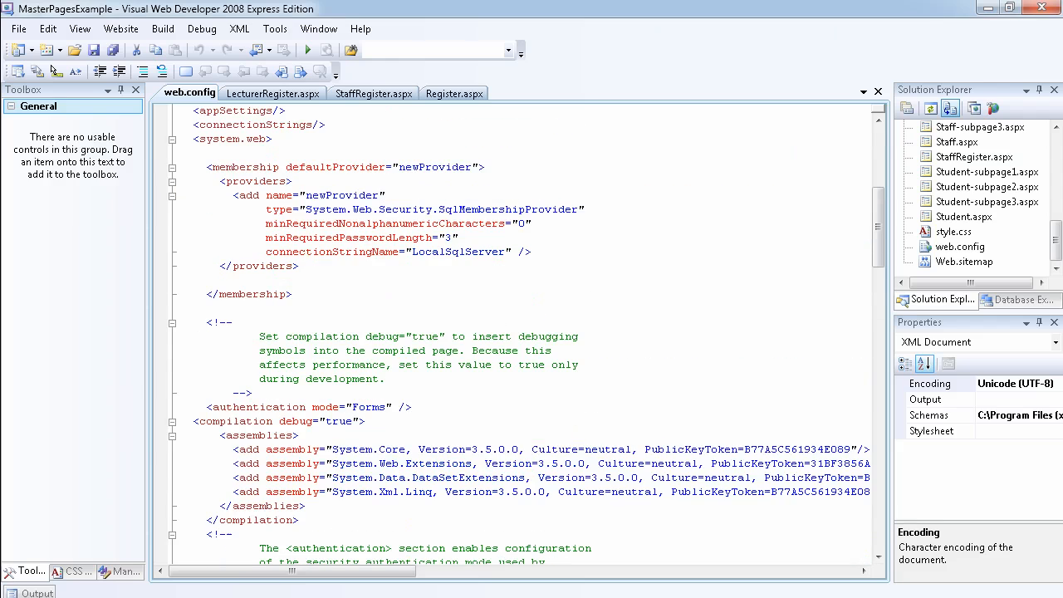
pyautogui.click(120, 28)
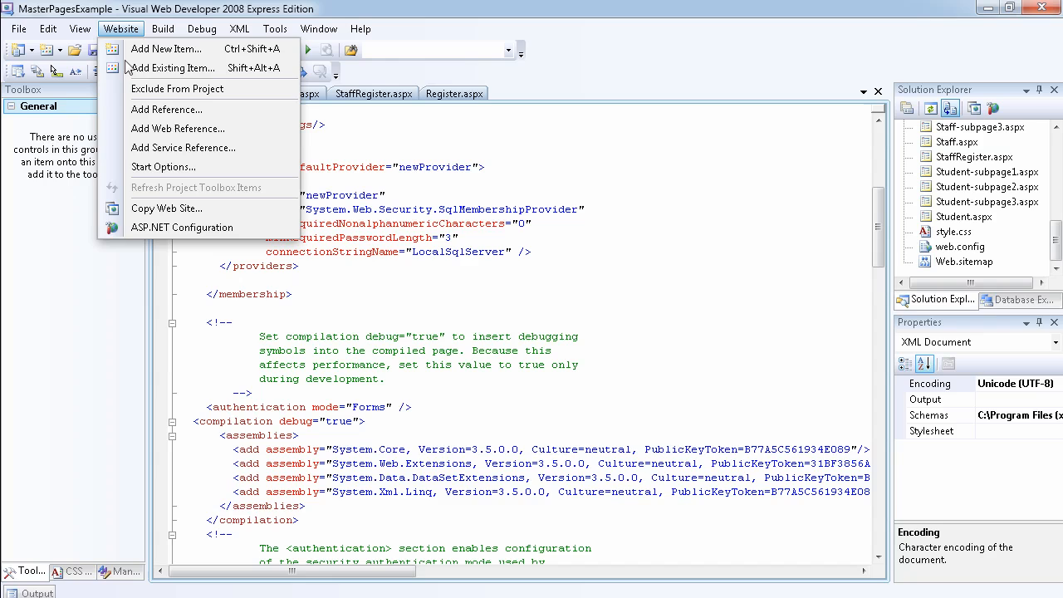
pyautogui.click(171, 228)
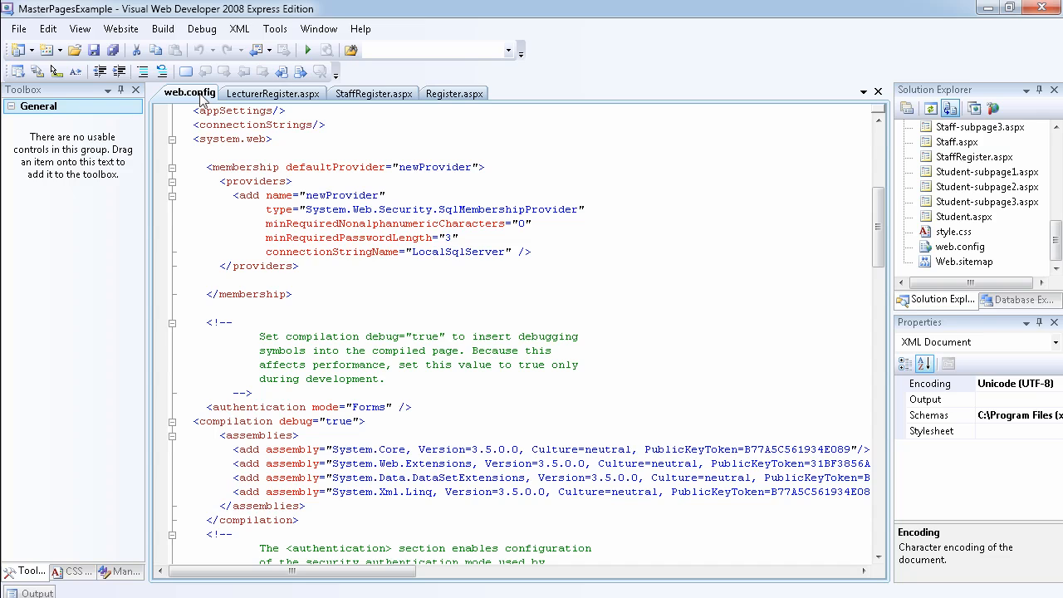
pyautogui.moveTo(189, 93)
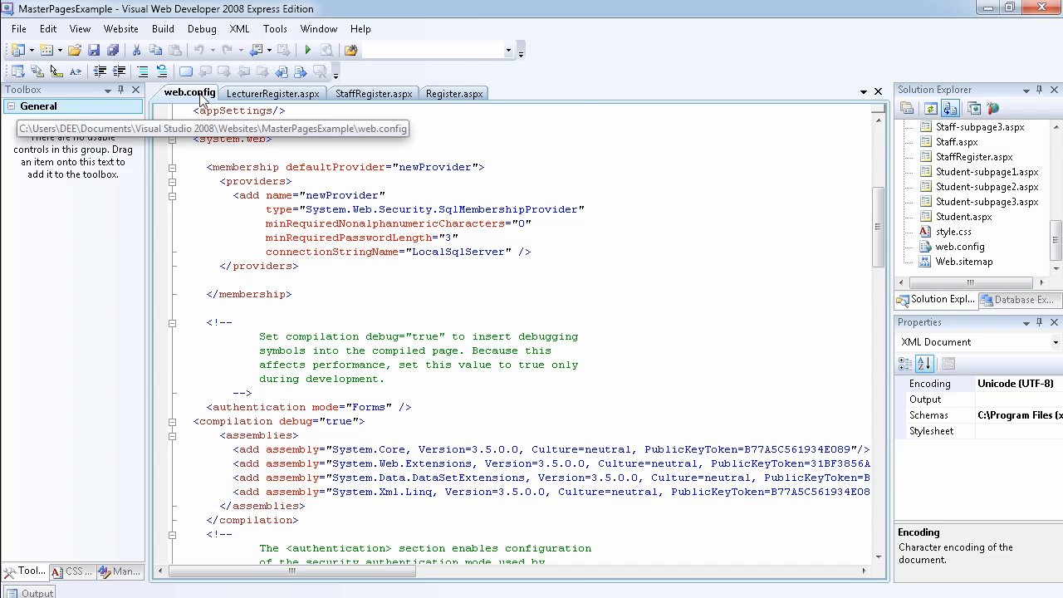
pyautogui.scroll(-3)
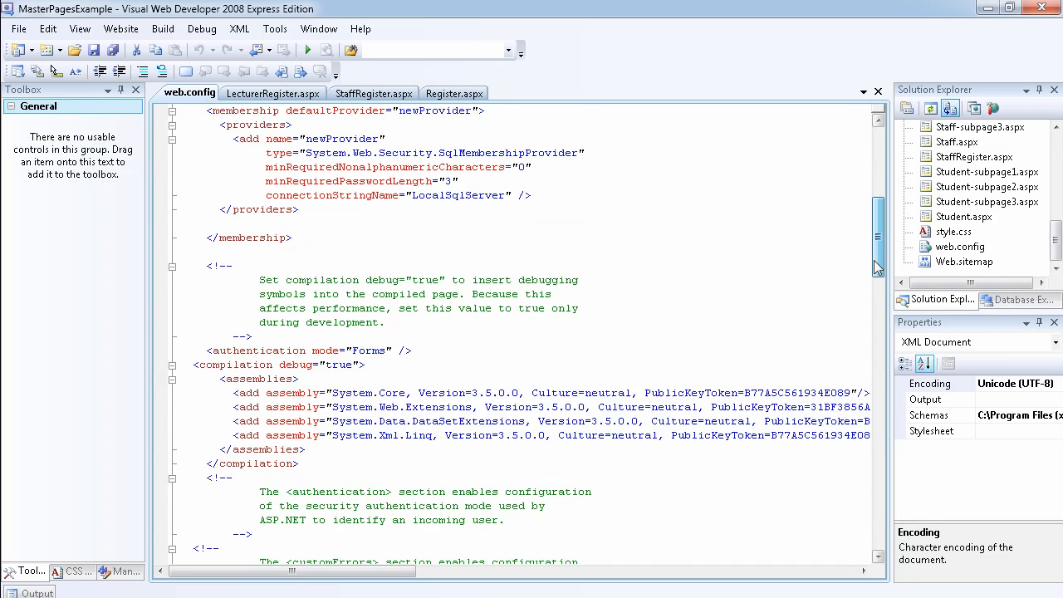
pyautogui.scroll(-3)
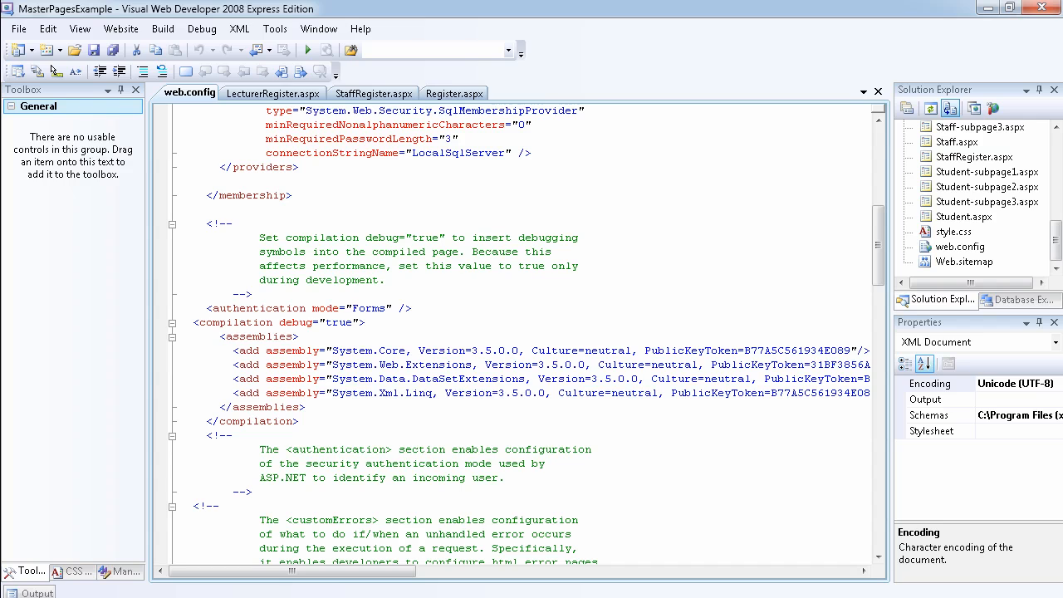
pyautogui.scroll(3)
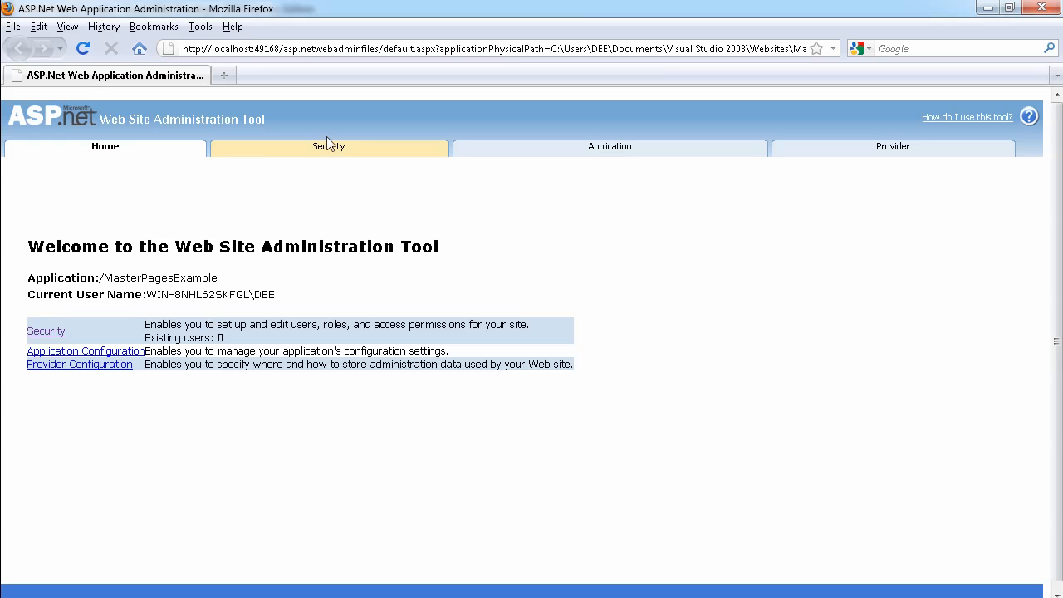
# On the Security tab, enable roles and go to Create or Manage Roles.
pyautogui.click(328, 147)
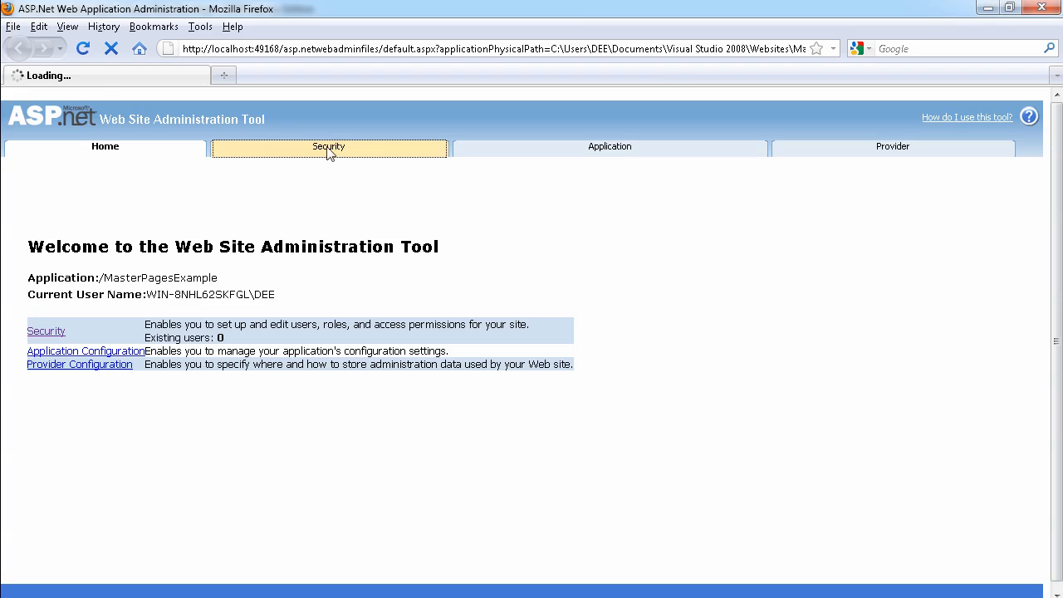
pyautogui.click(329, 146)
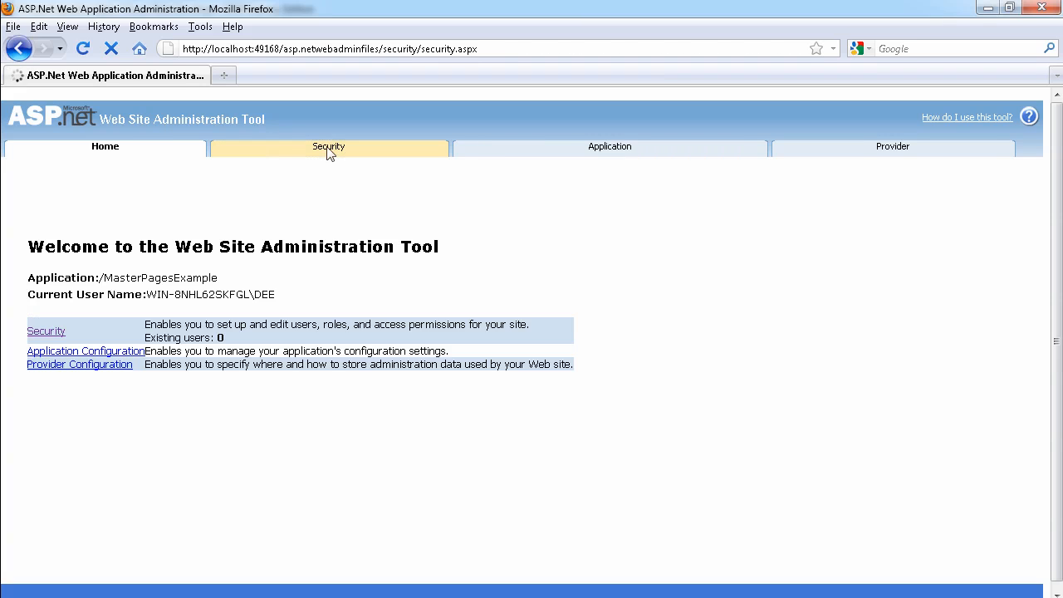
pyautogui.click(328, 146)
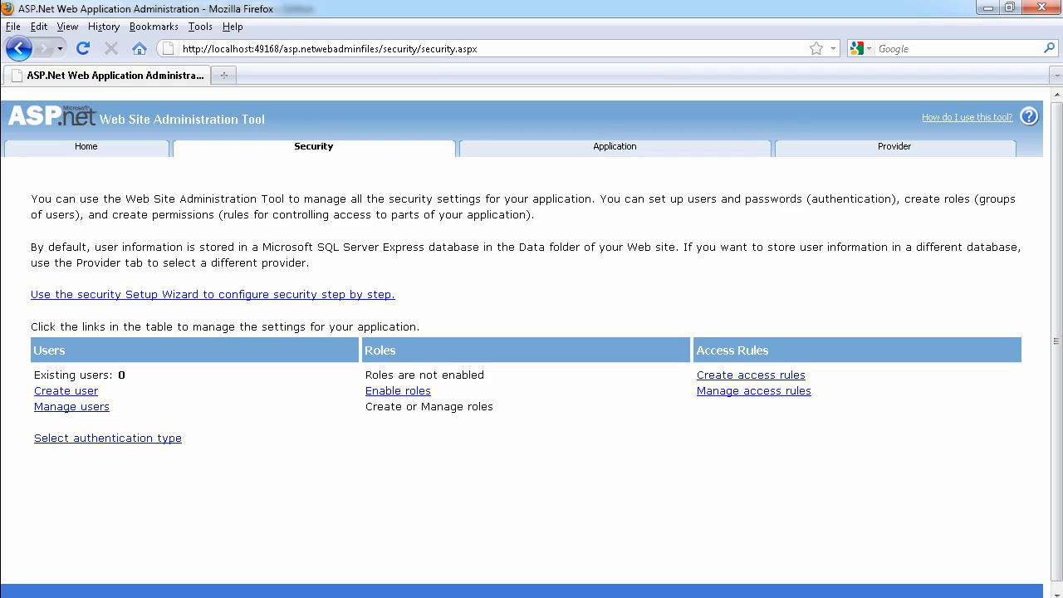
pyautogui.moveTo(447, 406)
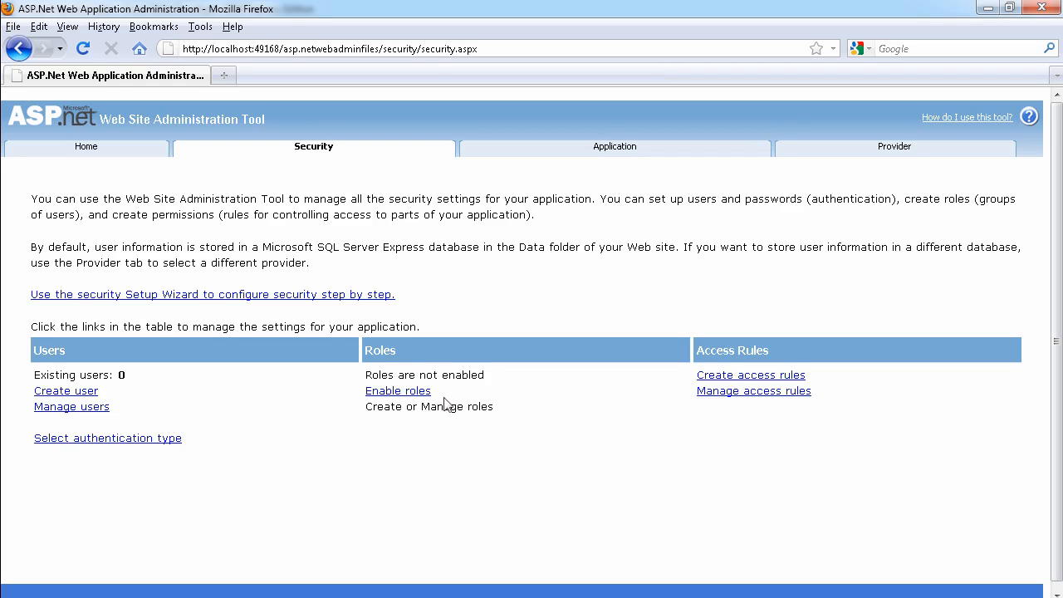
pyautogui.click(398, 390)
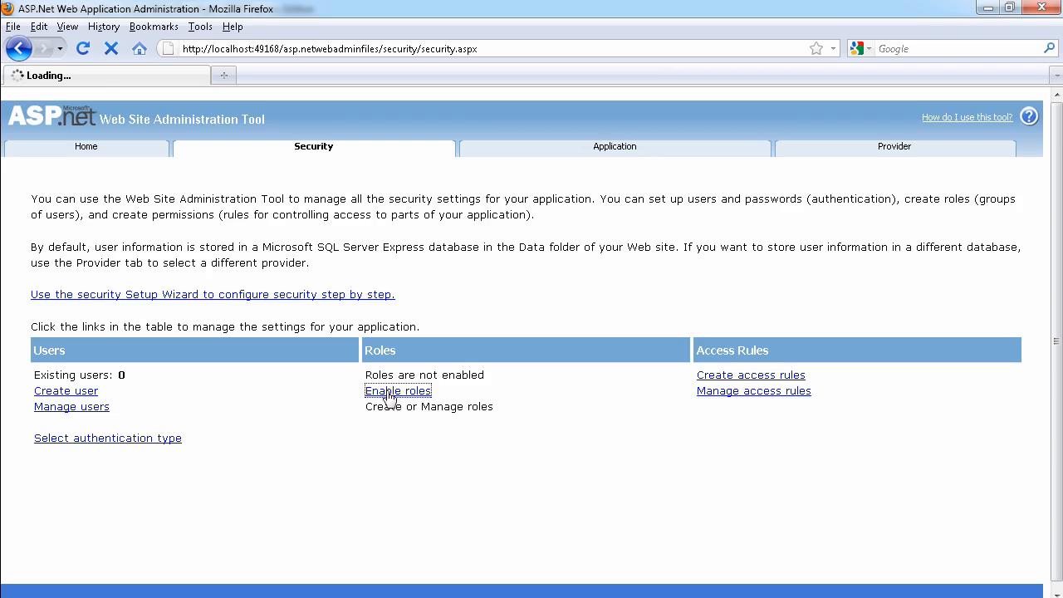
pyautogui.click(398, 390)
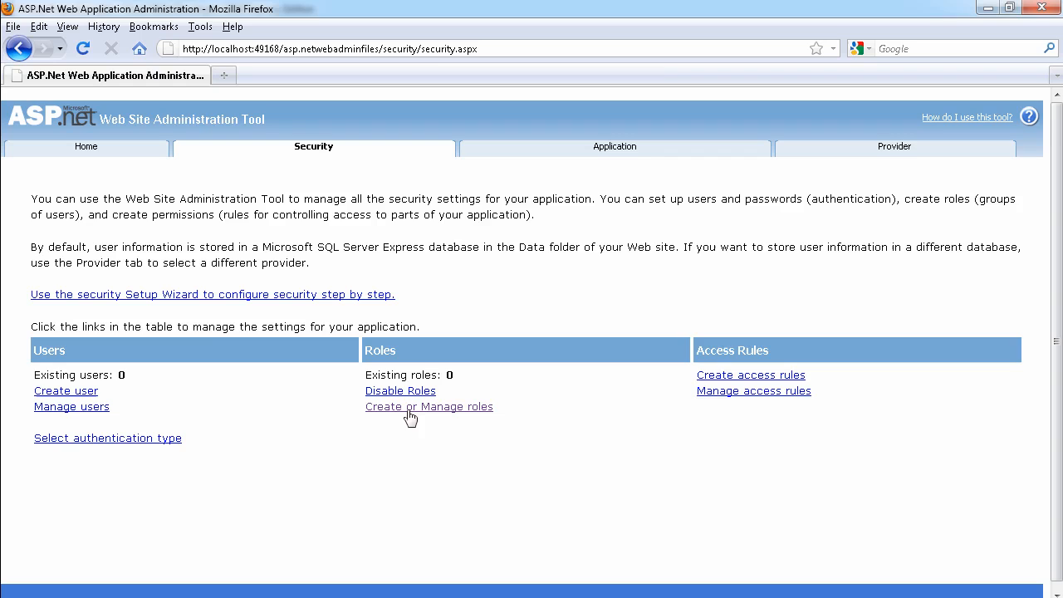
pyautogui.click(429, 406)
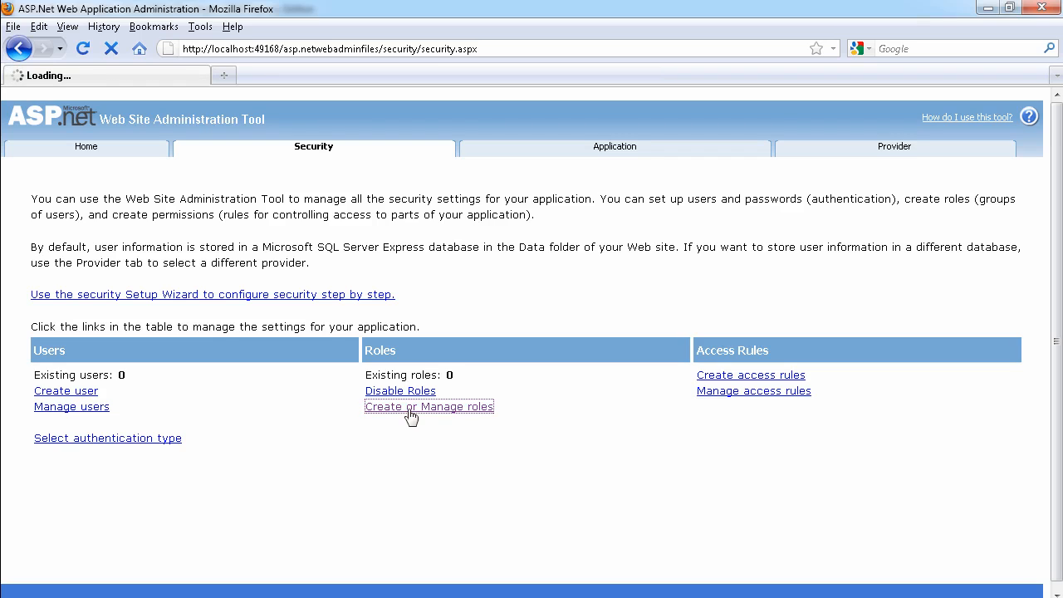
pyautogui.click(429, 406)
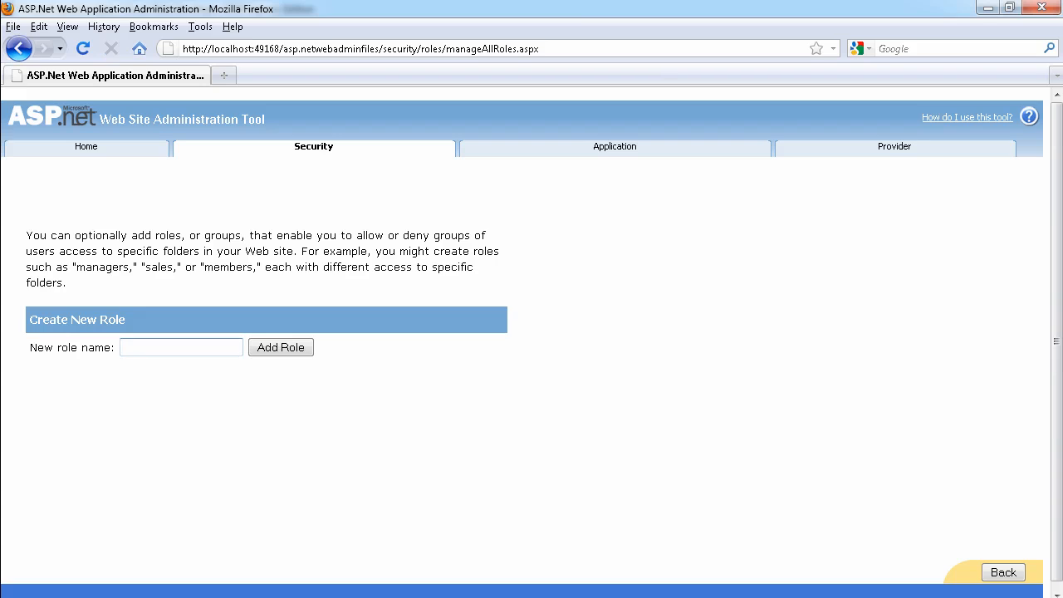
# Add the Staff and Lecturer roles, then return to the Security overview.
pyautogui.write('Sta')
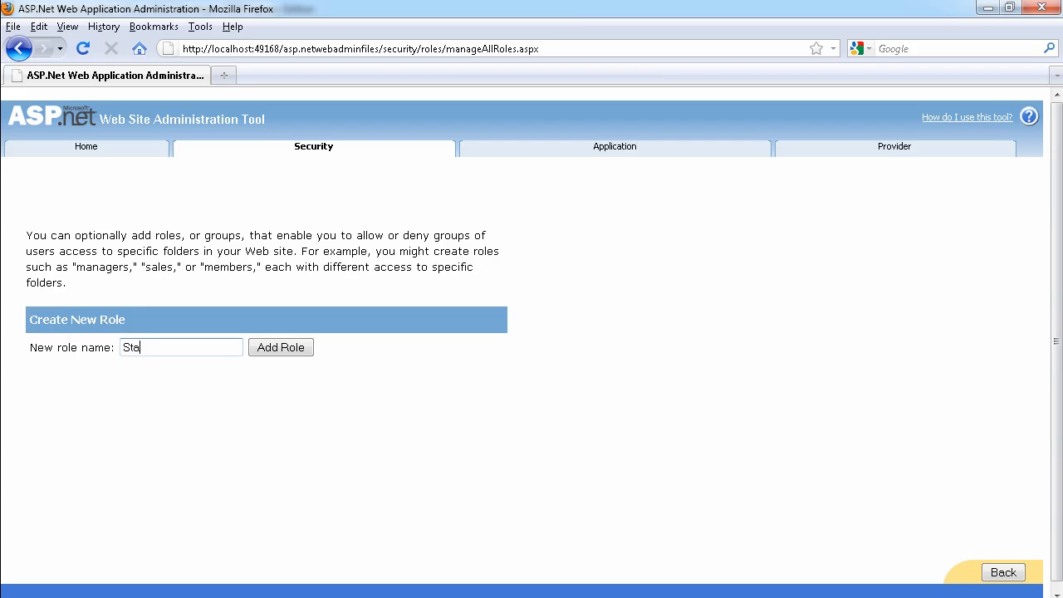
pyautogui.click(281, 347)
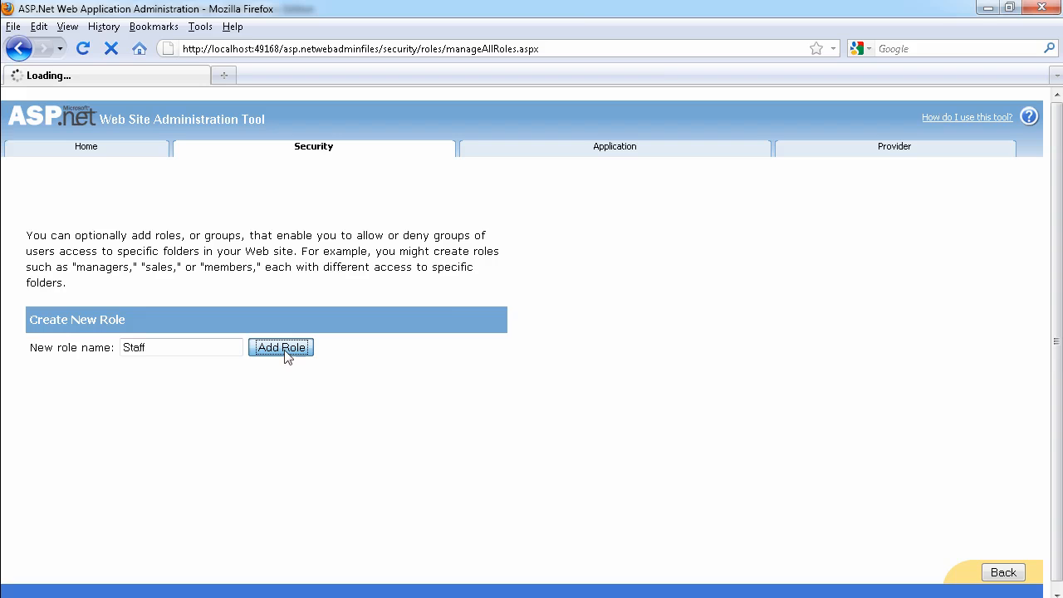
pyautogui.click(280, 347)
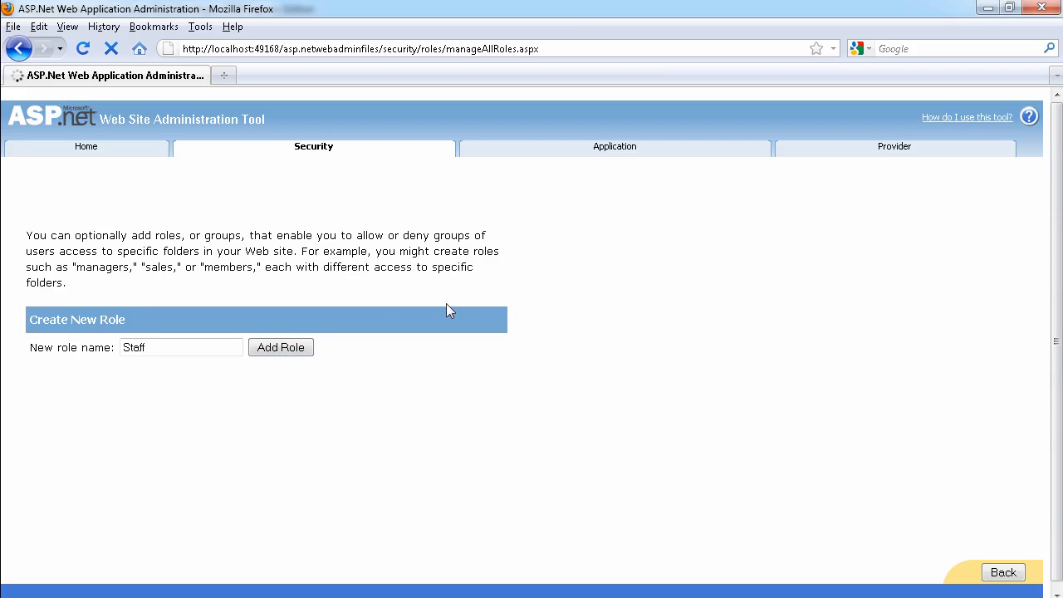
pyautogui.click(281, 347)
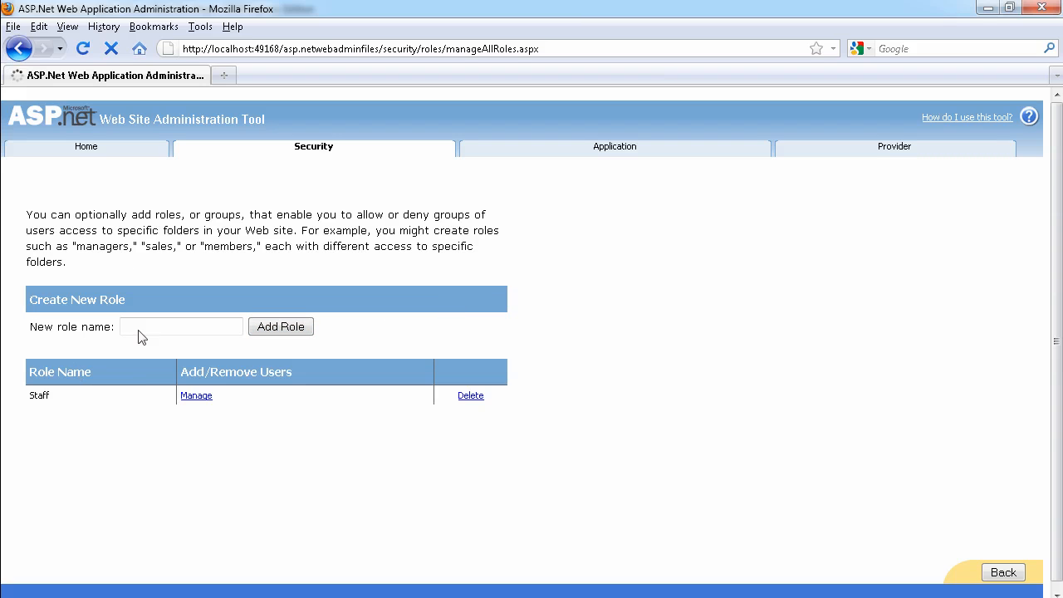
pyautogui.write('L')
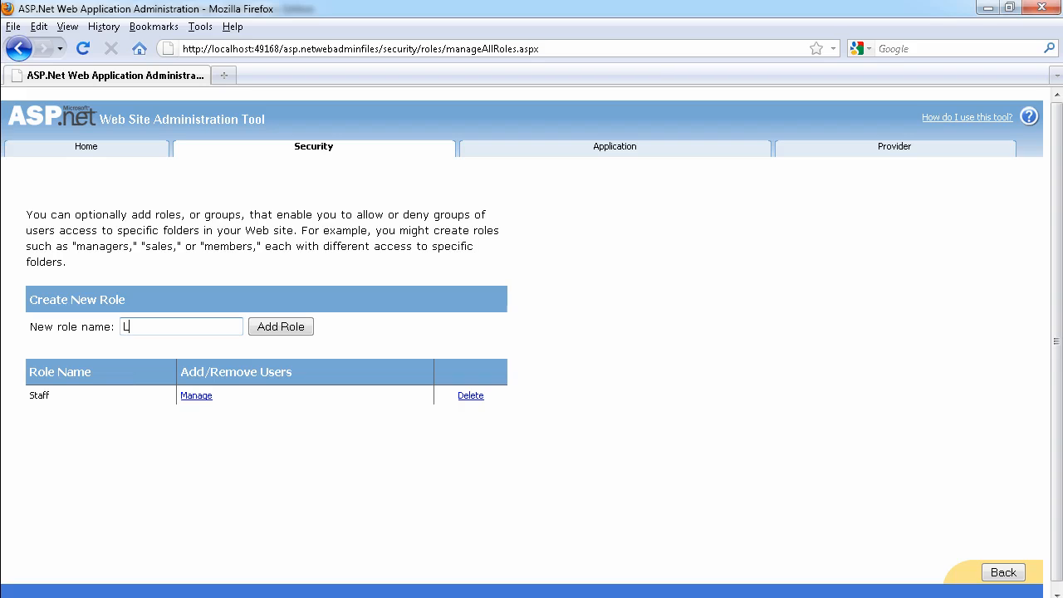
pyautogui.write('ectur')
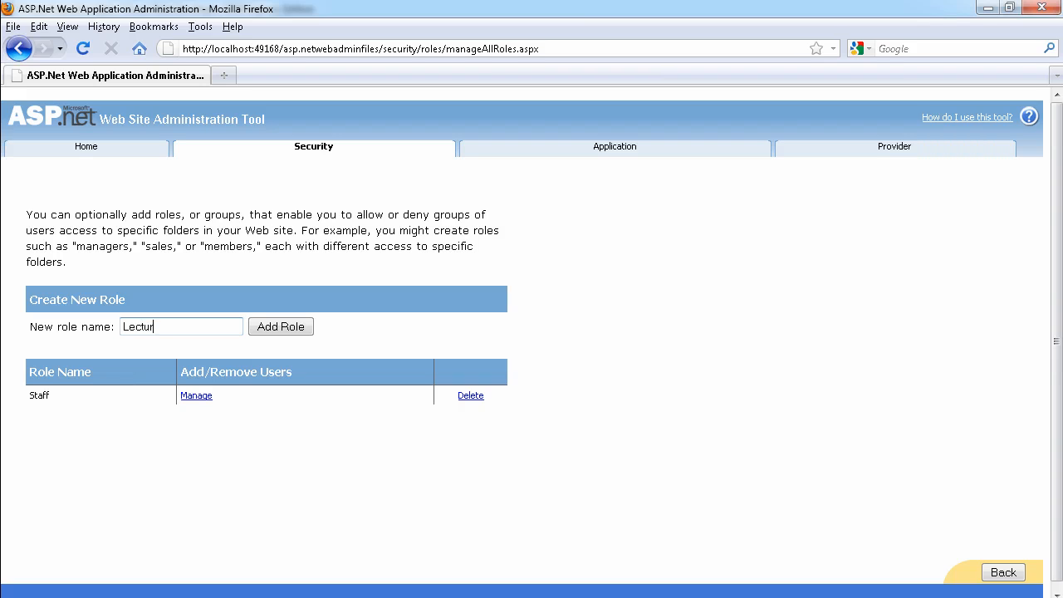
pyautogui.write('er')
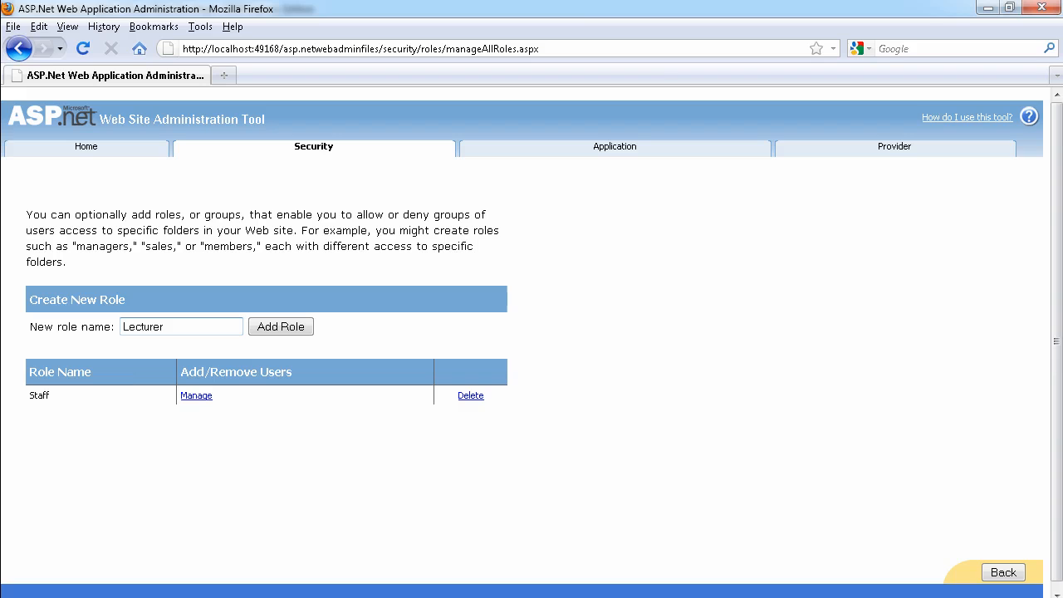
pyautogui.click(281, 326)
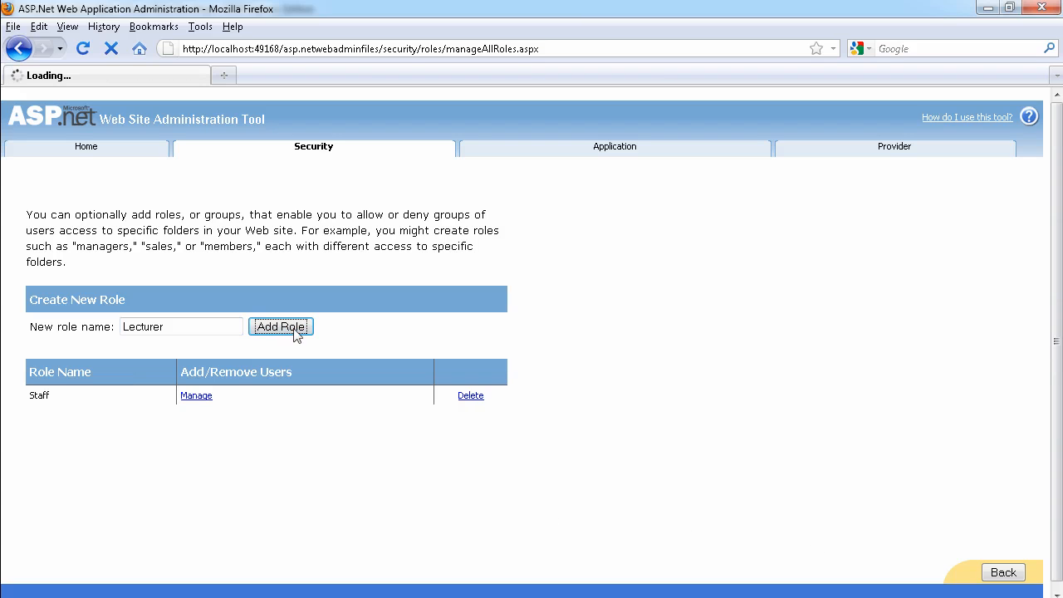
pyautogui.click(281, 327)
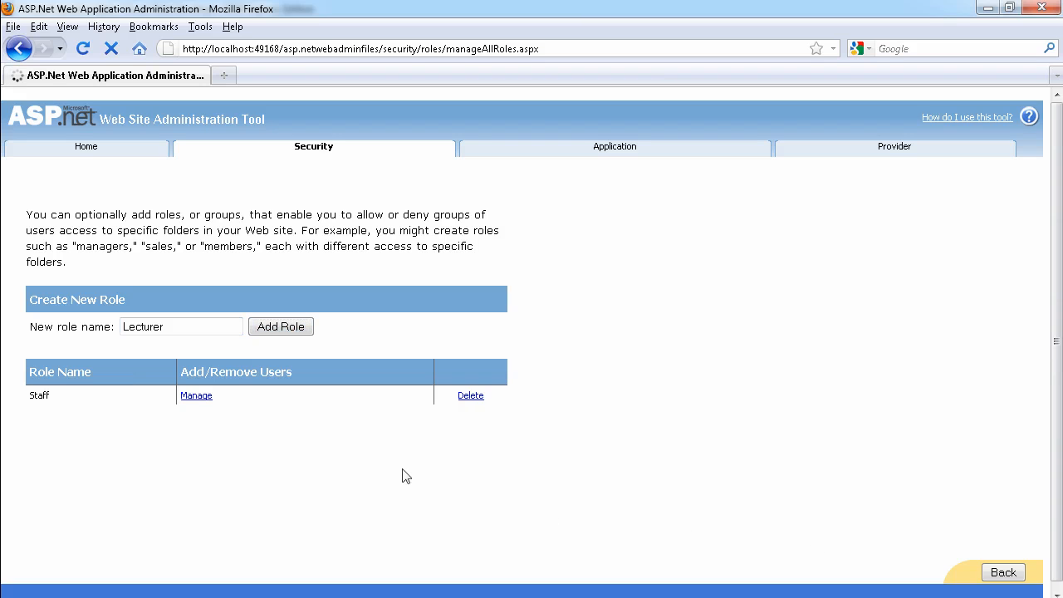
pyautogui.click(281, 325)
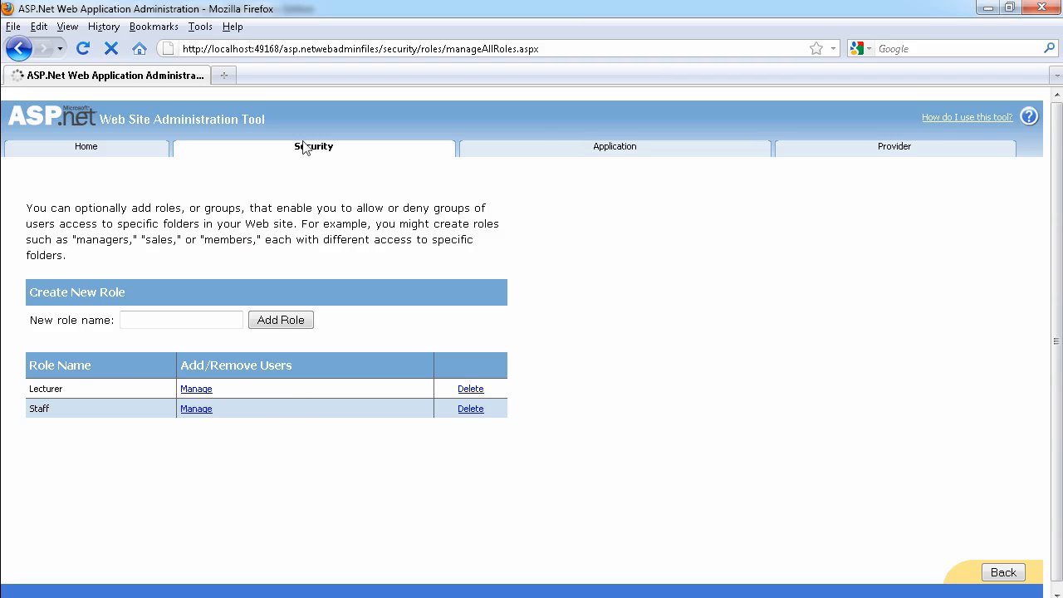
pyautogui.click(313, 146)
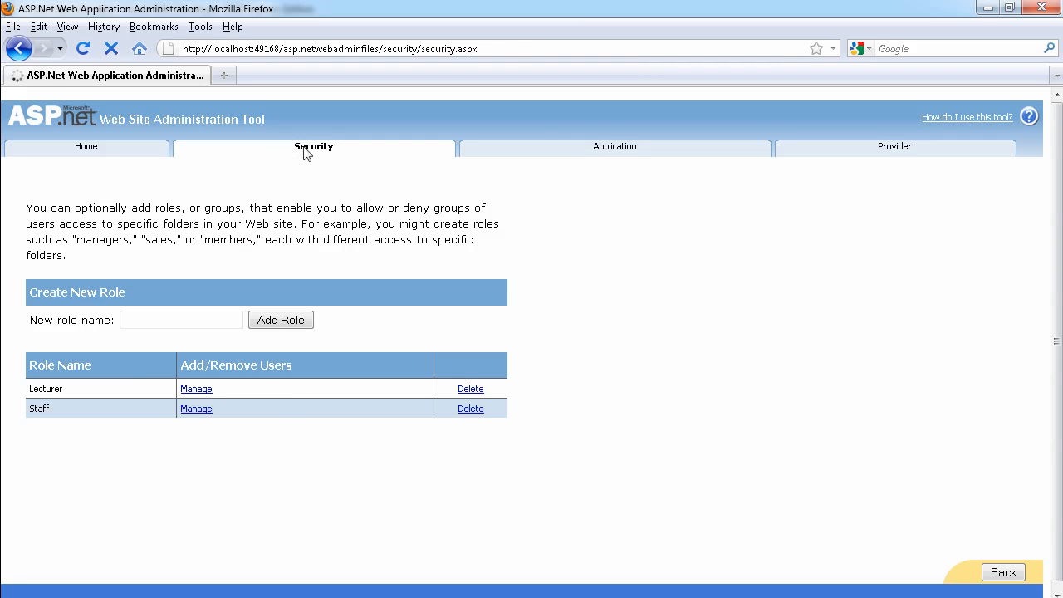
pyautogui.click(313, 146)
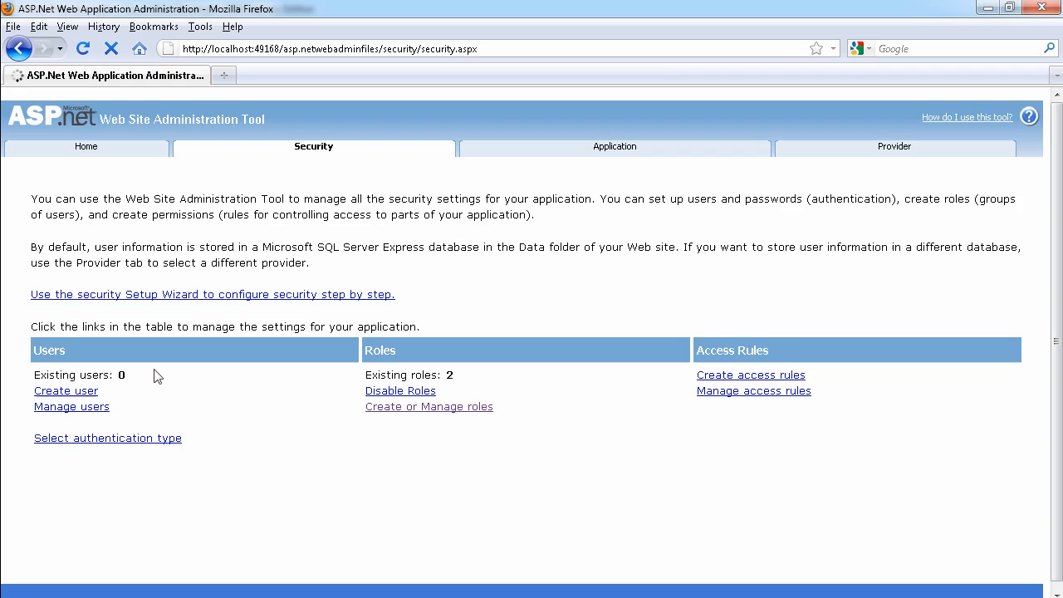
# Follow the Create User link under Users on the Security page.
pyautogui.click(66, 390)
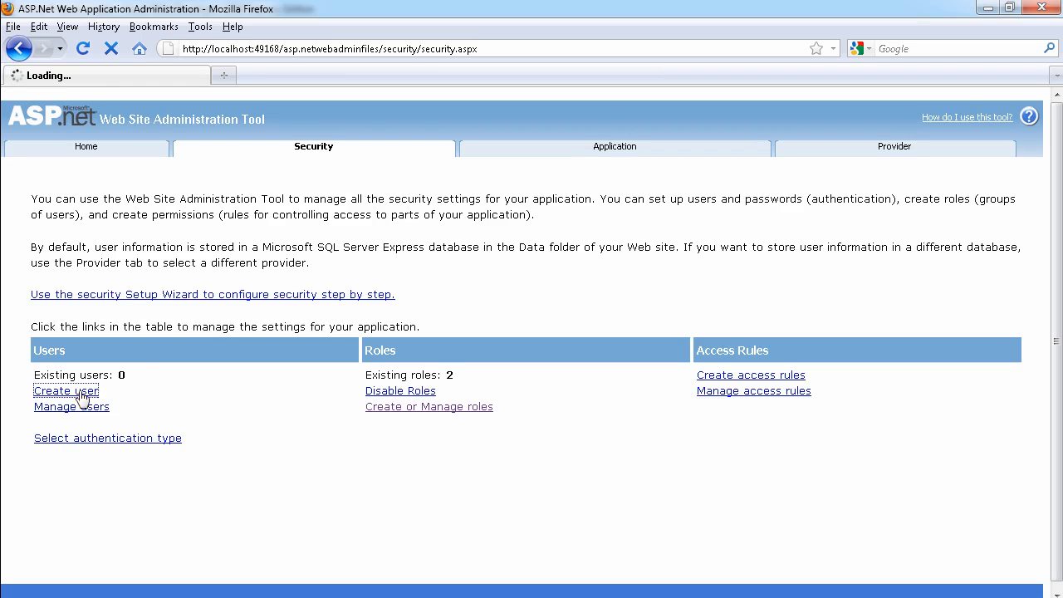
pyautogui.click(66, 391)
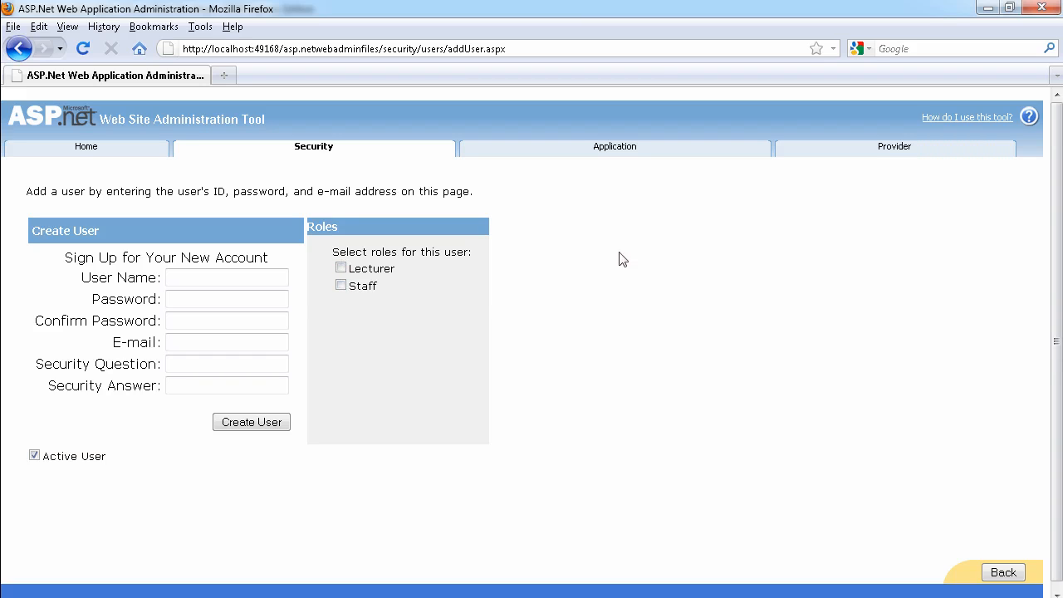
pyautogui.click(226, 385)
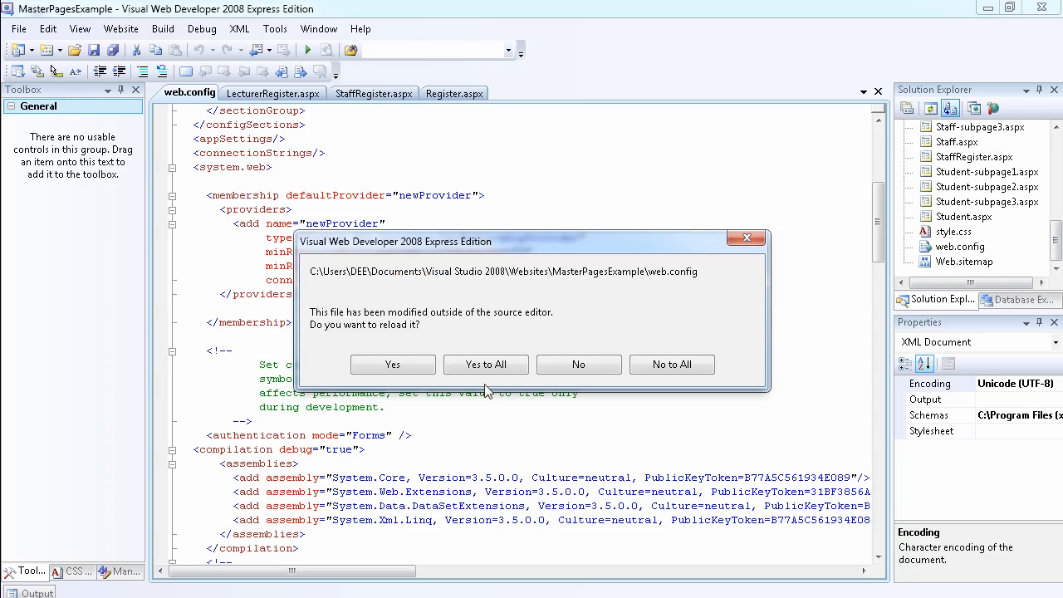
pyautogui.moveTo(436, 315)
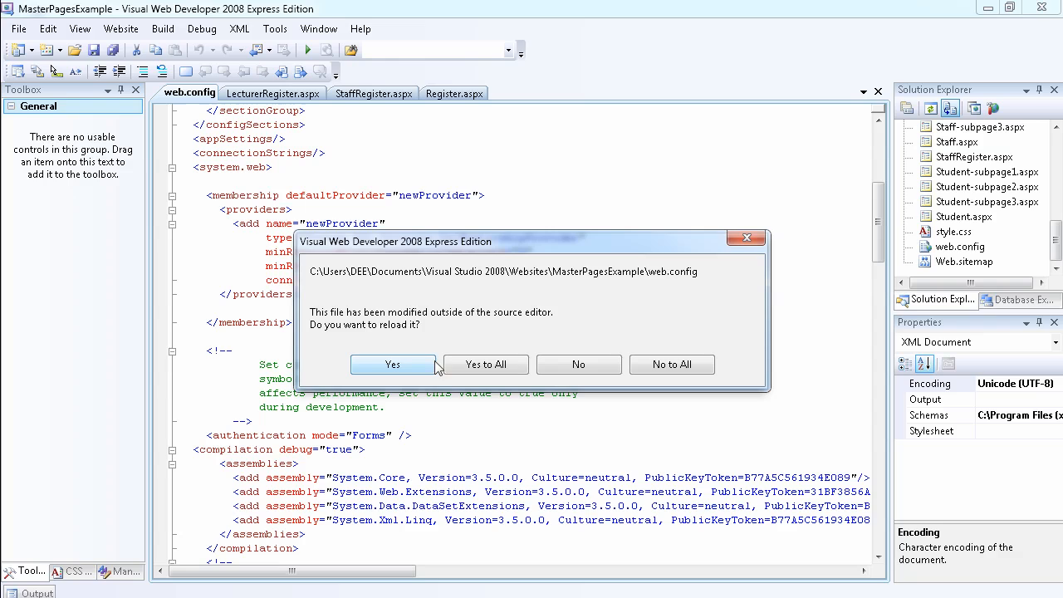
# Reload the modified web.config and highlight its roleManager enabled="true" line.
pyautogui.click(392, 364)
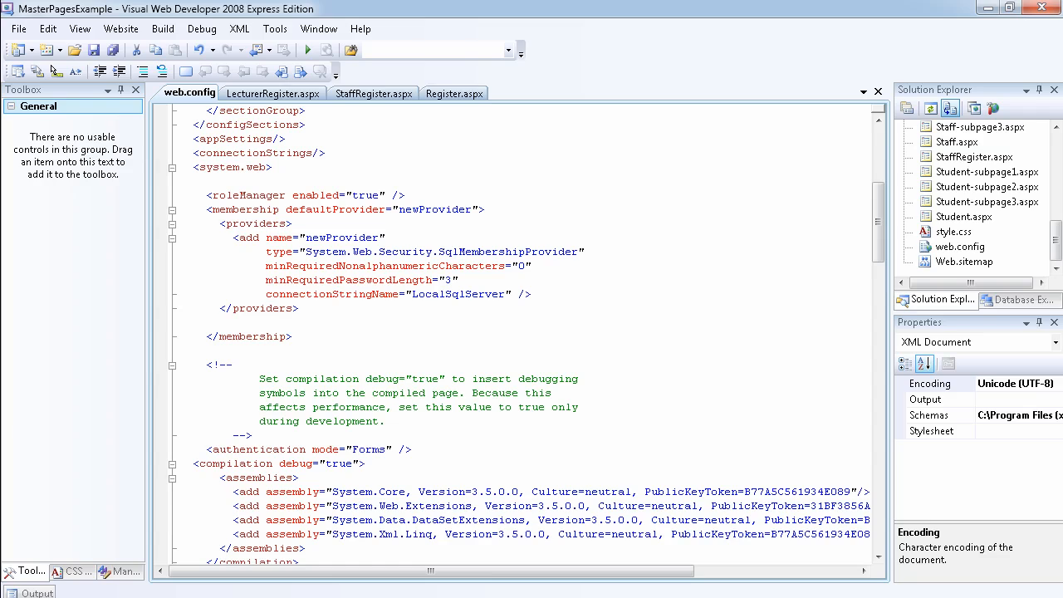
pyautogui.moveTo(220, 195); pyautogui.dragTo(406, 195)
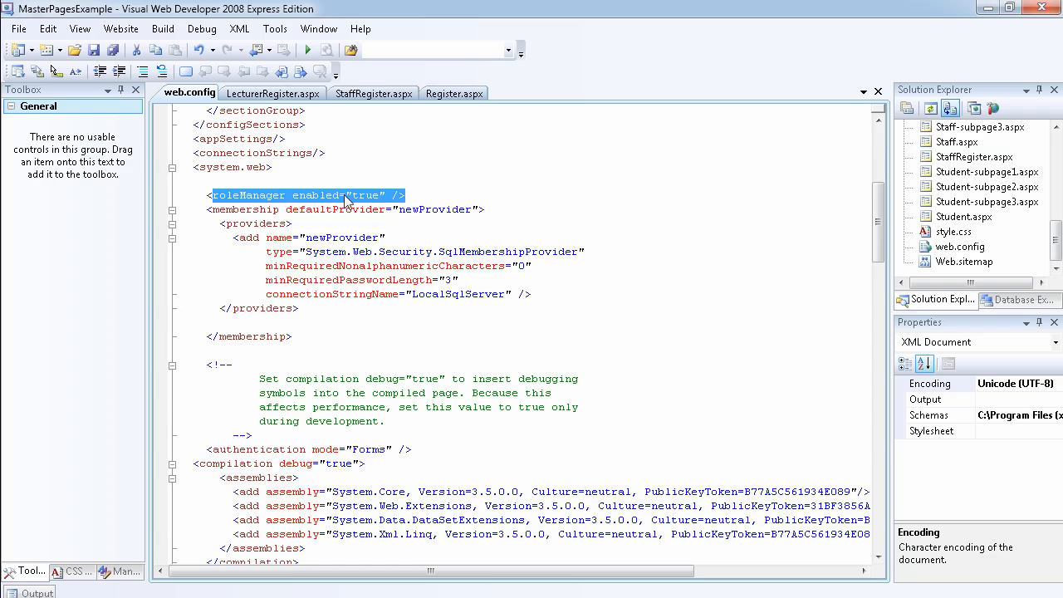
pyautogui.click(308, 195)
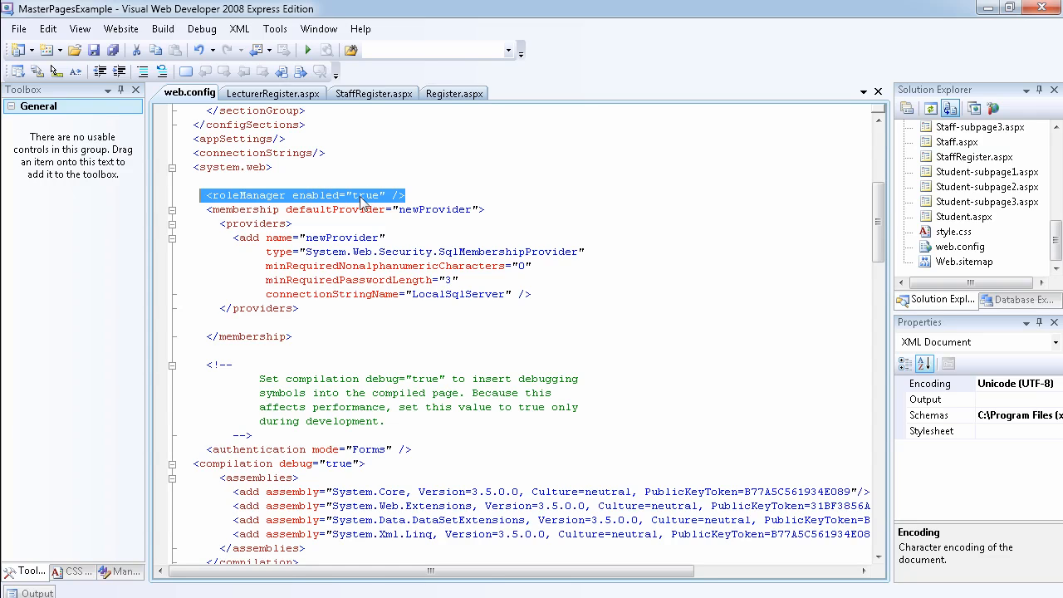
pyautogui.moveTo(374, 206)
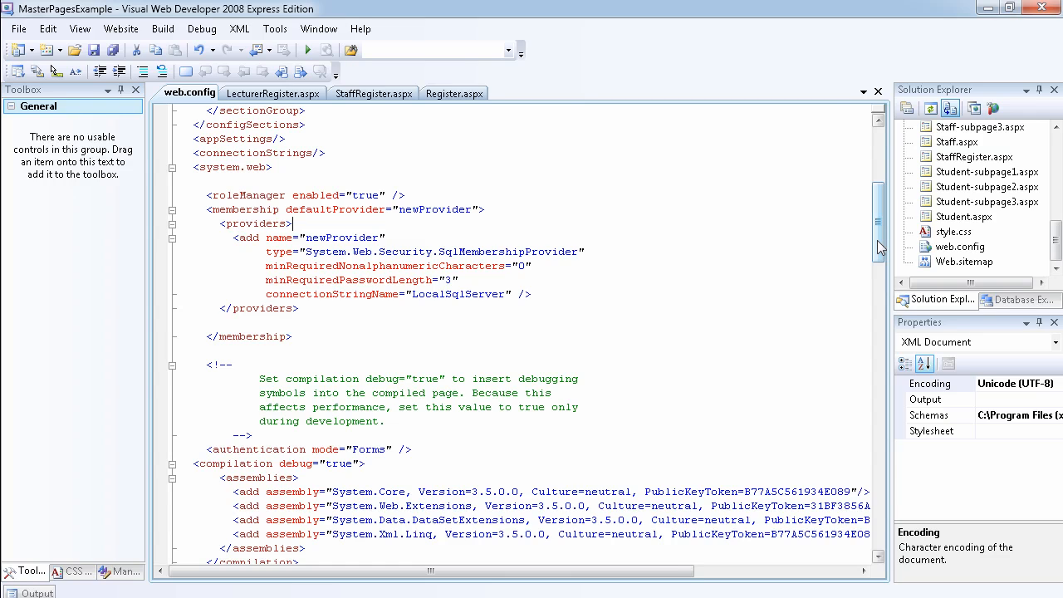
pyautogui.scroll(-3)
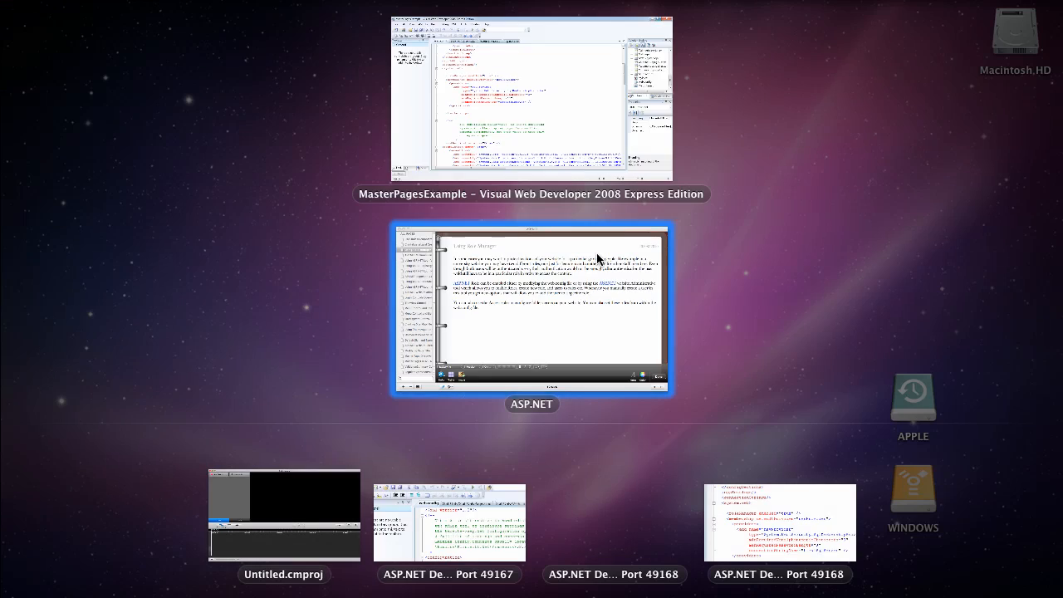
# Switch to the ASP.NET notebook window showing the Using Role Manager note.
pyautogui.click(532, 311)
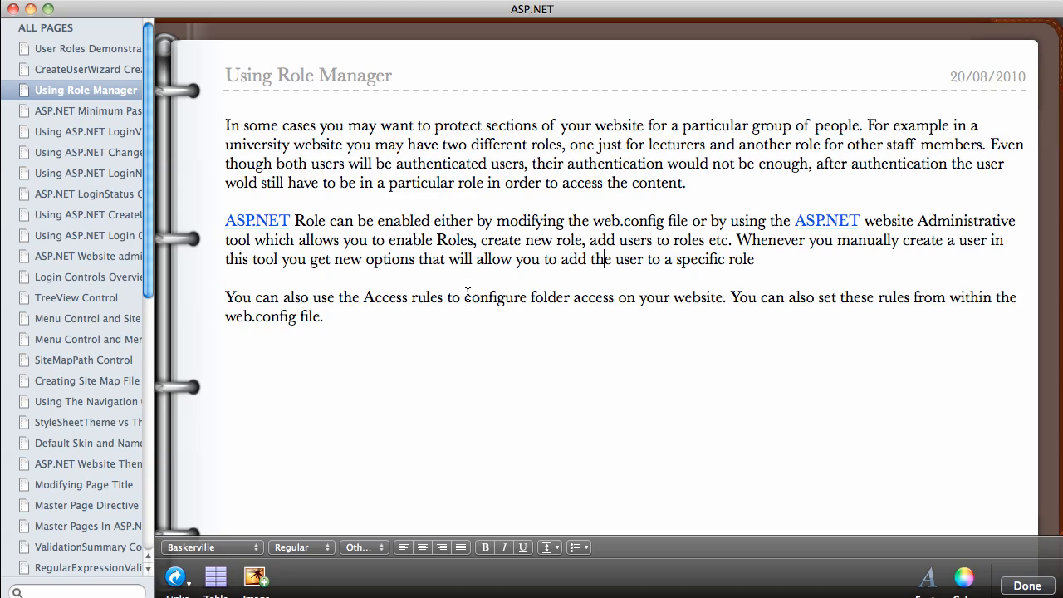
pyautogui.moveTo(673, 222)
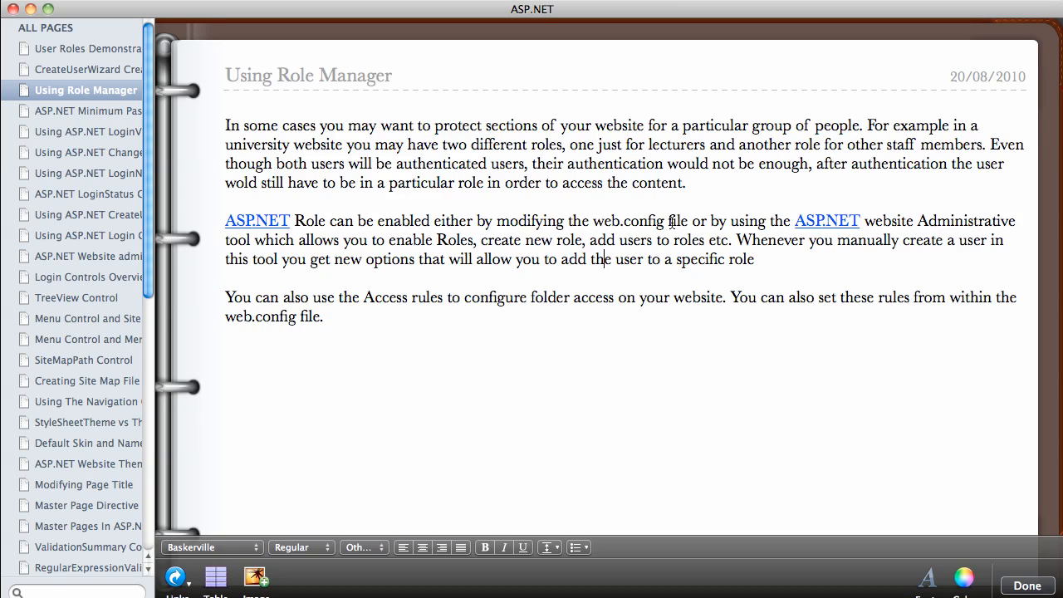